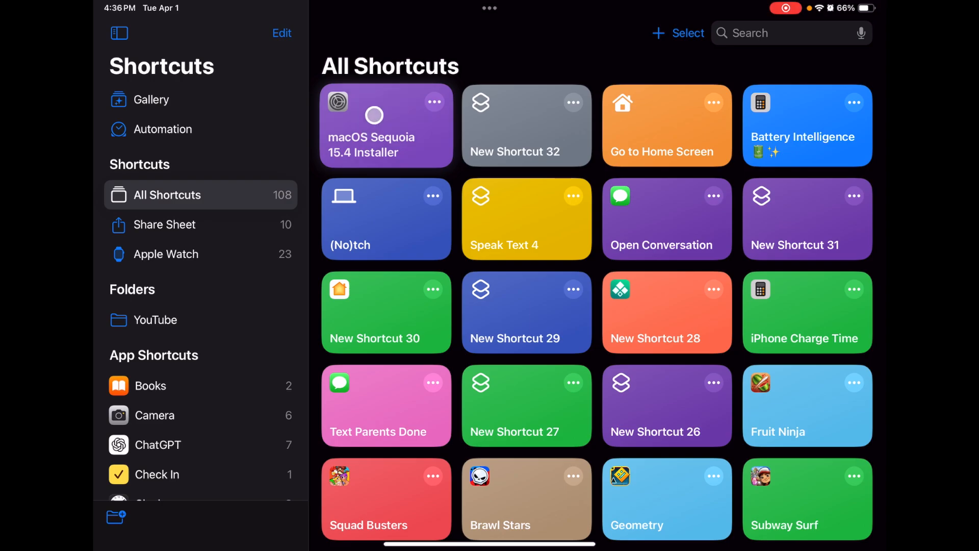
Run the macOS Sequoia 15.4 Installer shortcut and name the volume "Macintosh HD".
left_click(385, 127)
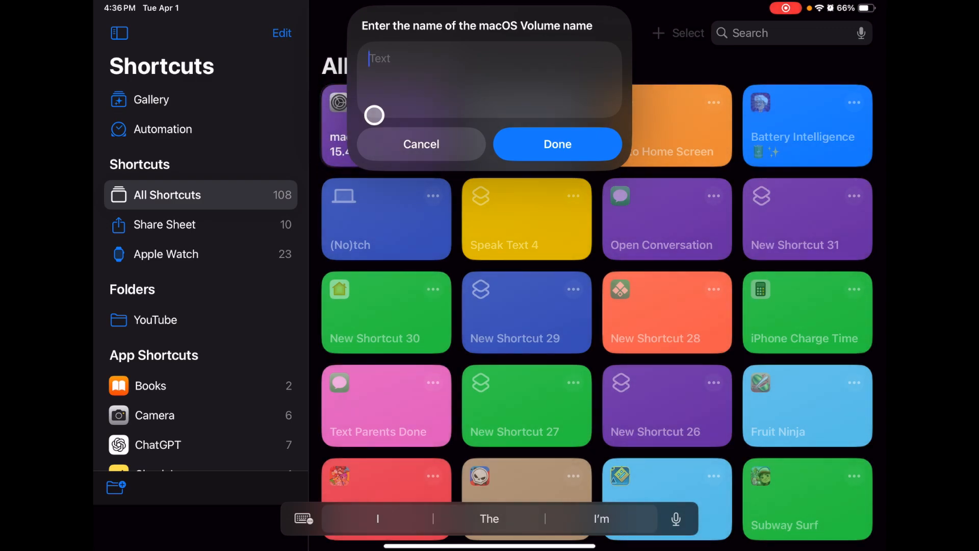
type("Macintosh")
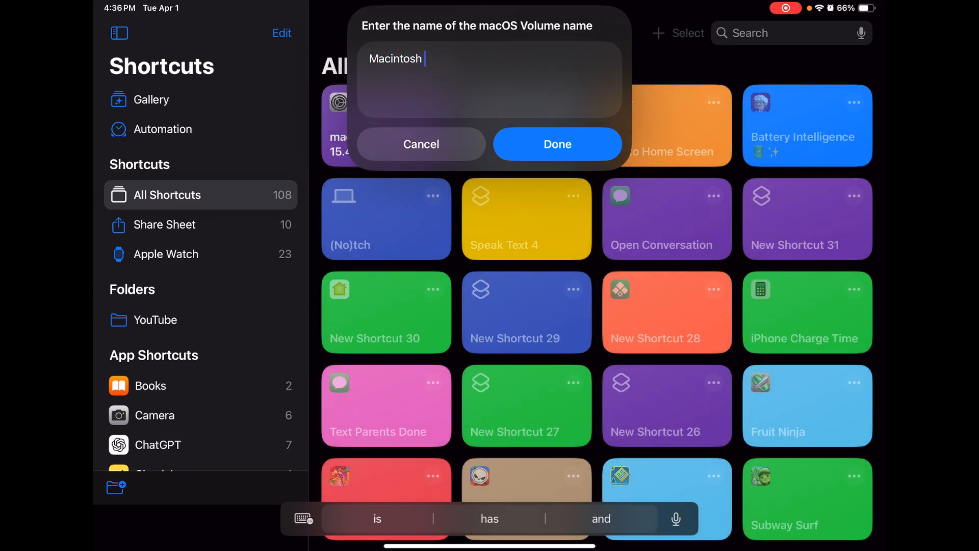
type("HD")
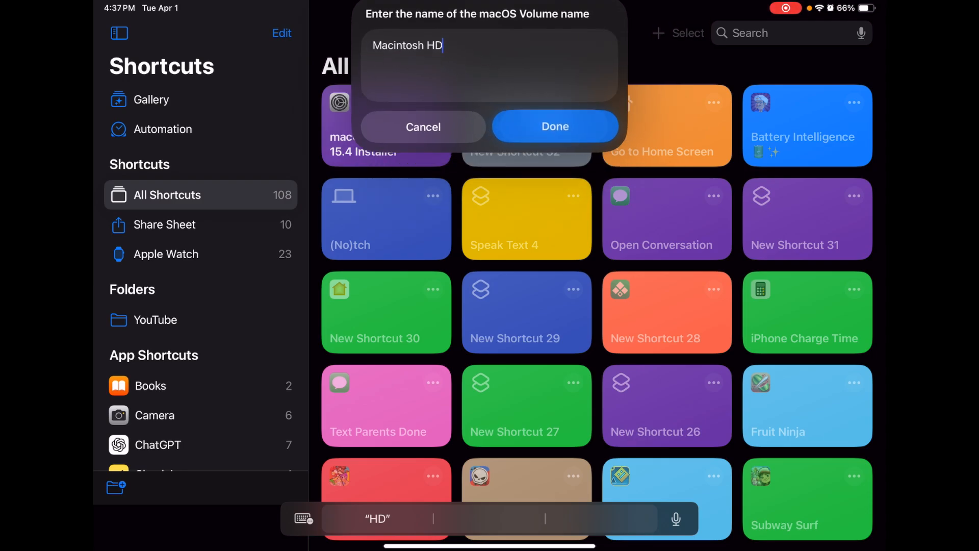
left_click(556, 126)
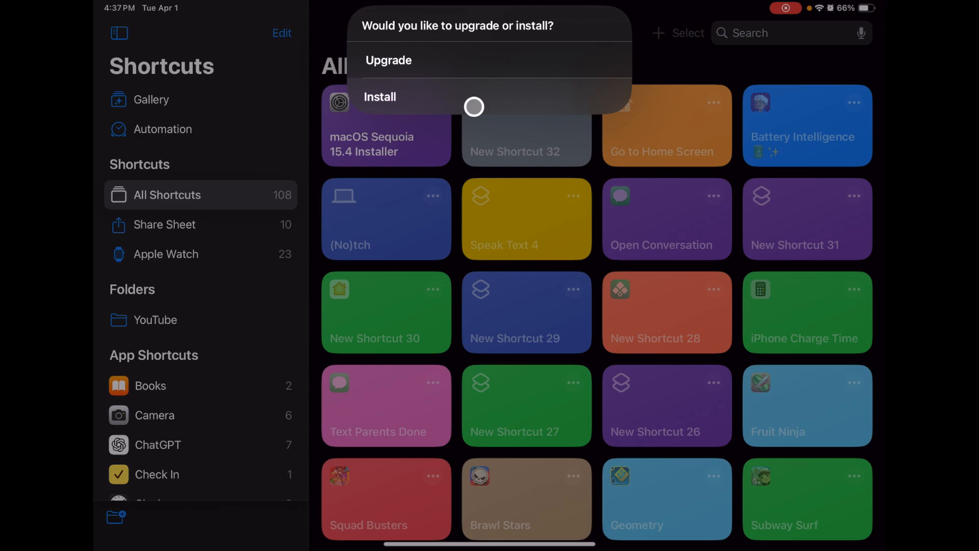
mouse_move(462, 61)
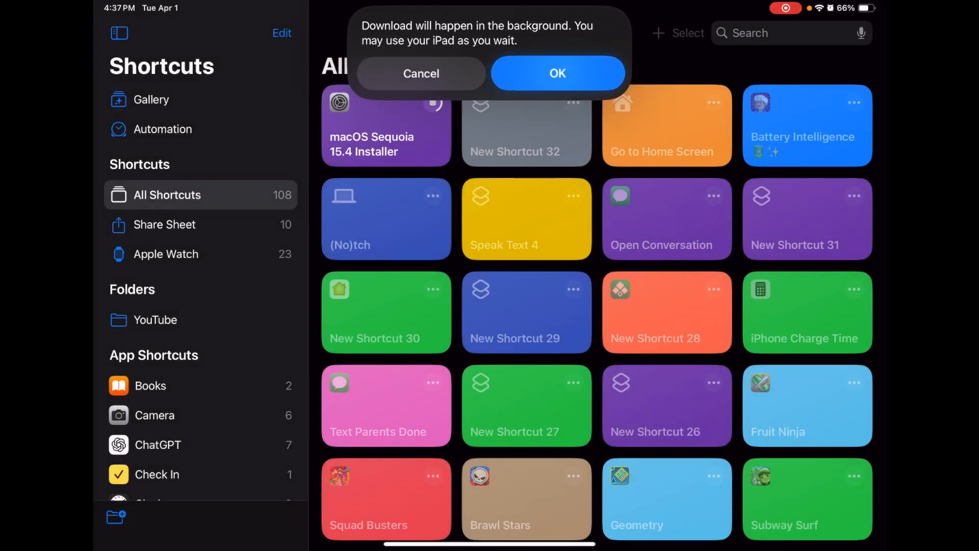
Accept the notice that the installer download continues in the background.
left_click(557, 74)
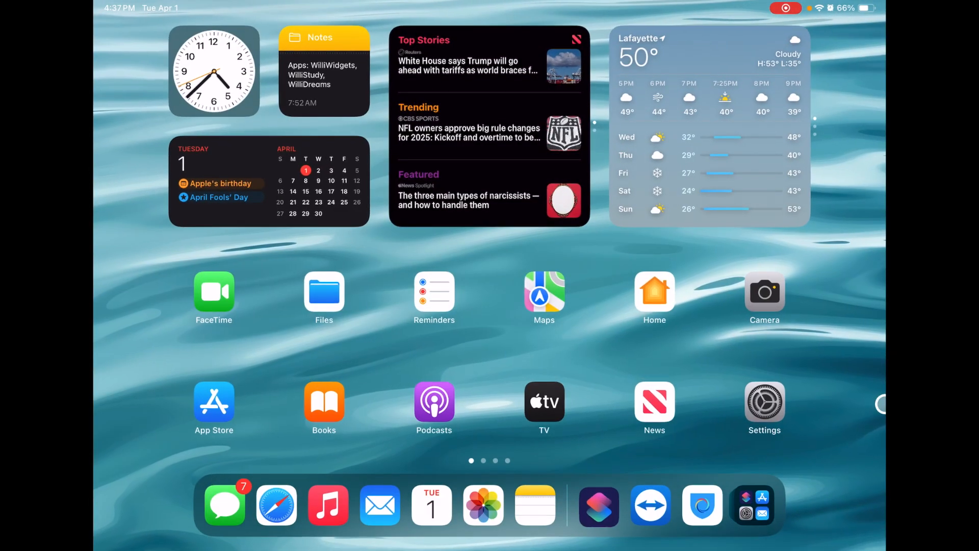
Swipe between Home Screen pages while the installer runs in the background.
scroll("left", 3)
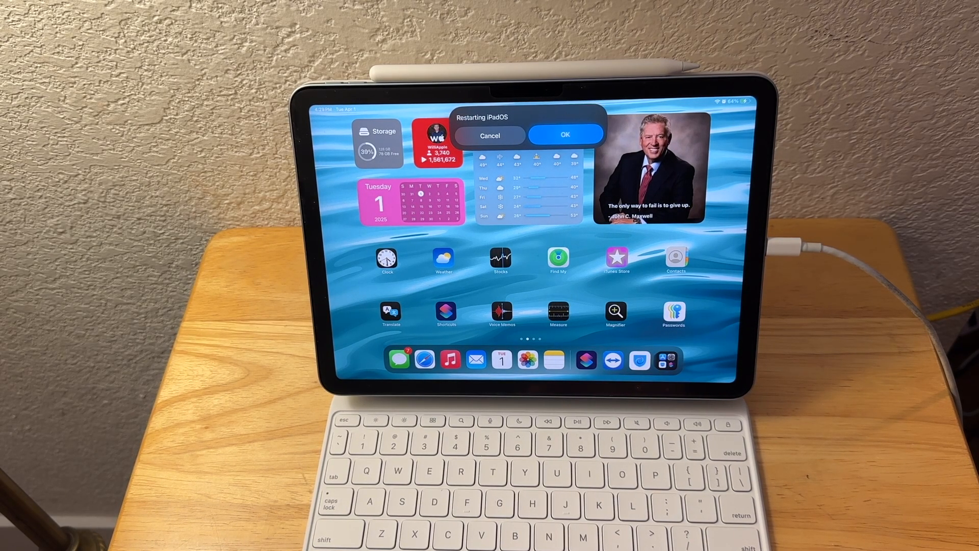
Confirm the Restarting iPadOS alert so the macOS-style desktop loads.
left_click(564, 135)
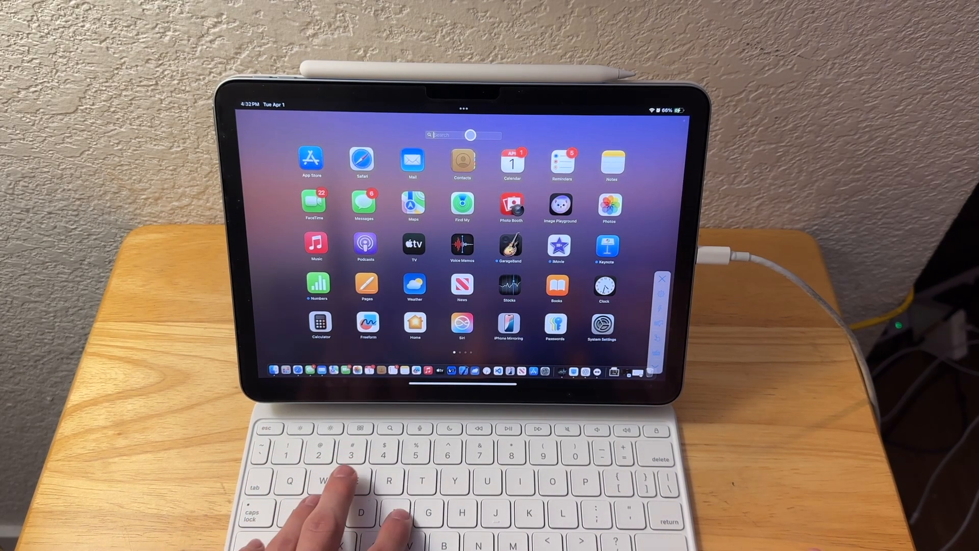
Filter Launchpad with "fin" so Find My and Final Cut Pro remain.
type("fin")
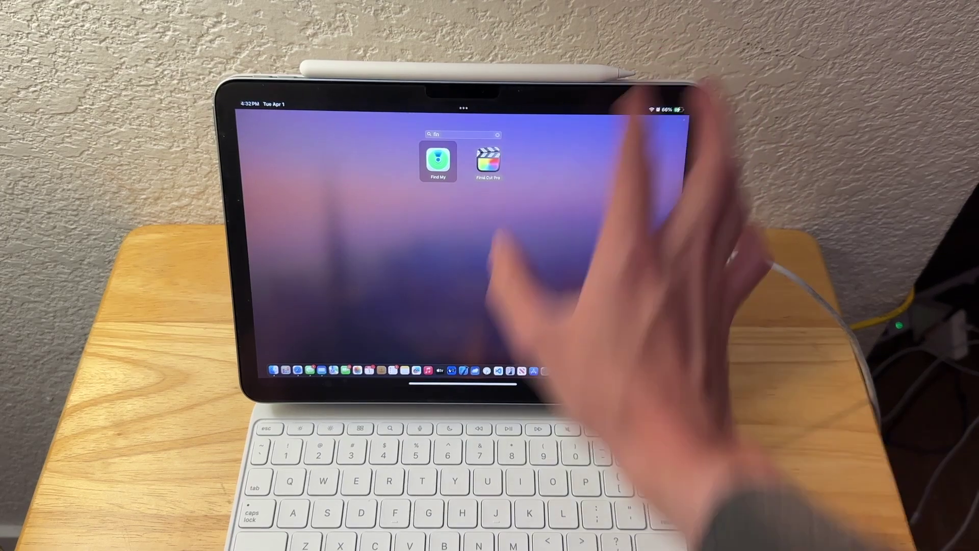